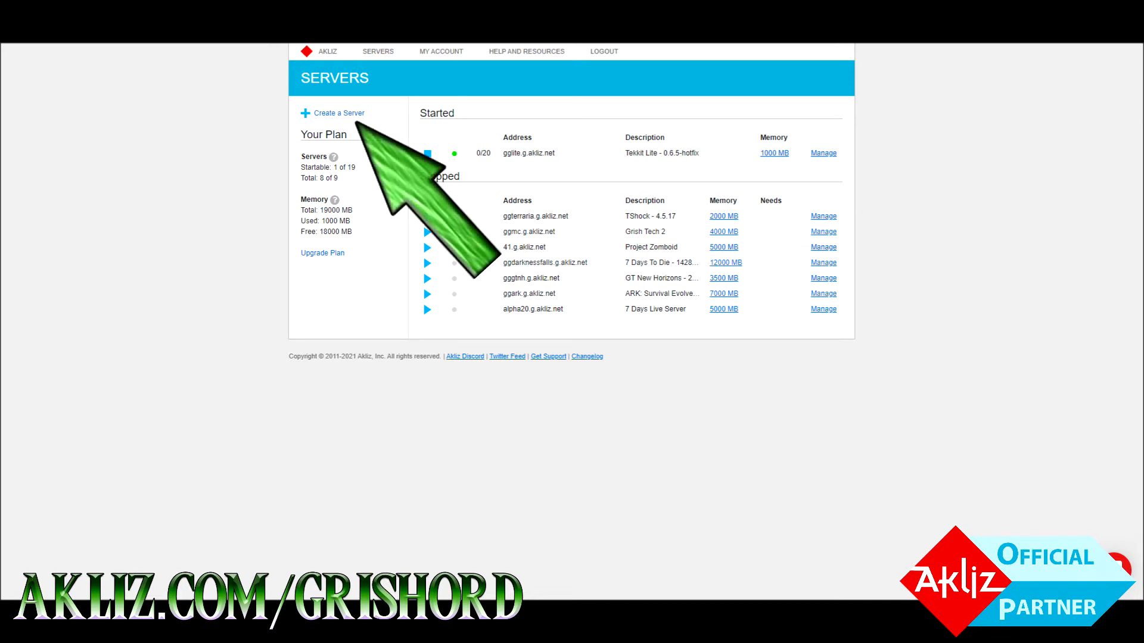
# - Start a new Minecraft server and filter the modpack catalog by 'forge'
pyautogui.click(337, 113)
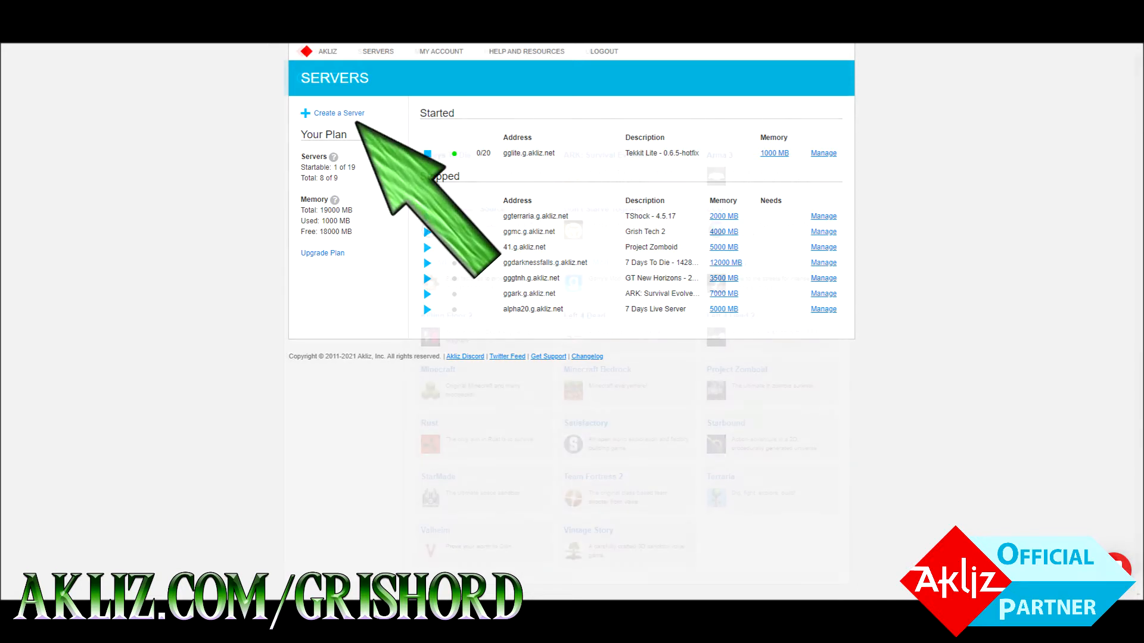
pyautogui.click(338, 112)
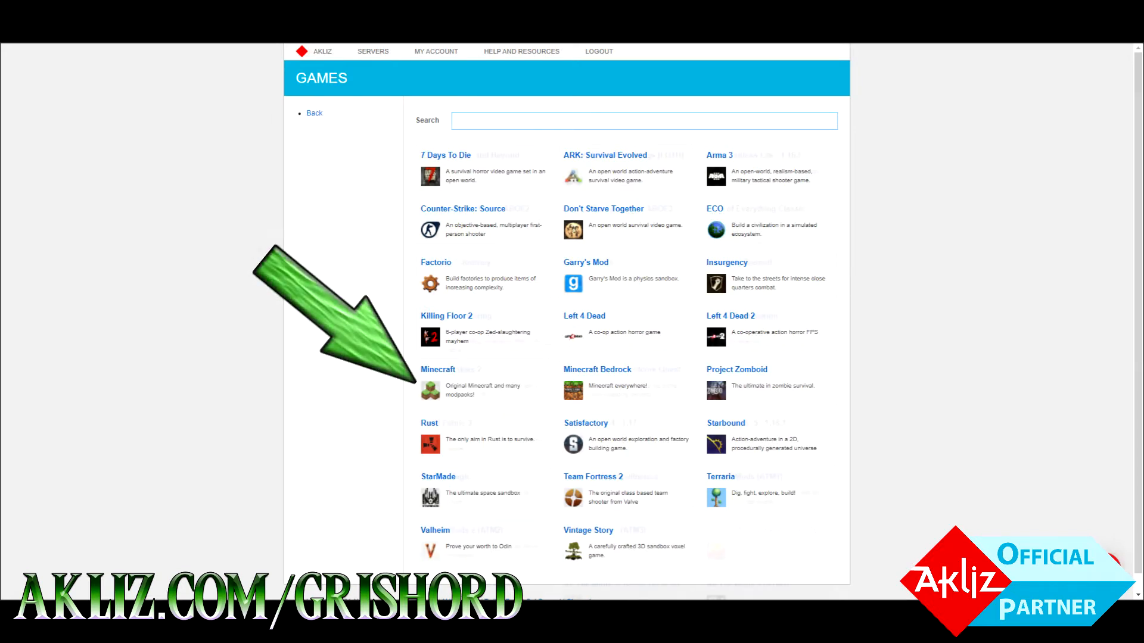
pyautogui.click(438, 369)
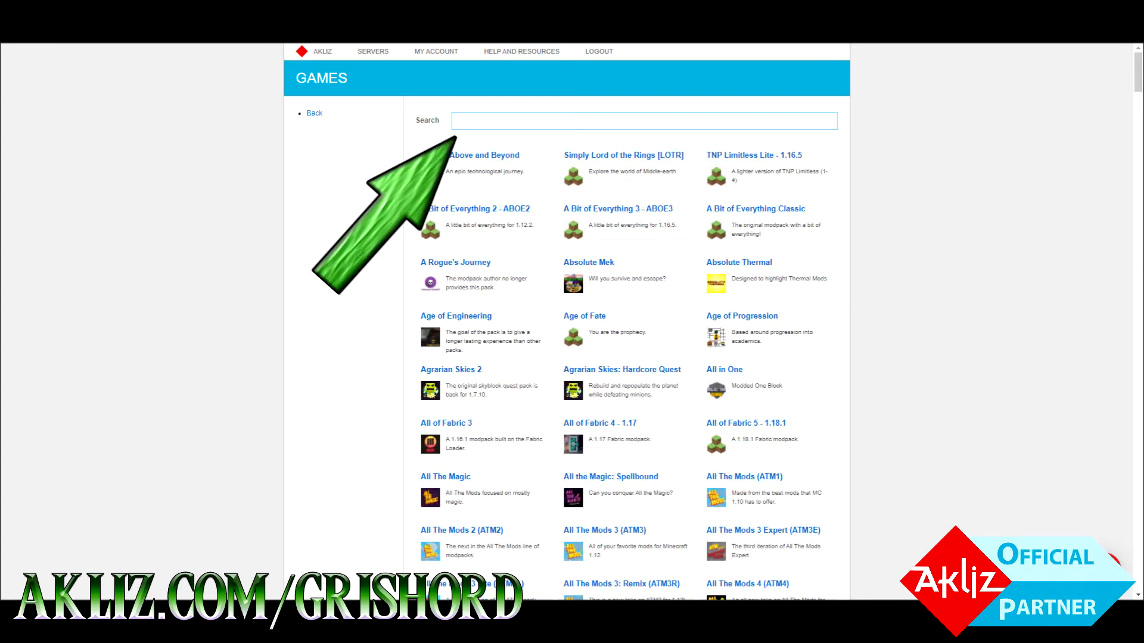
pyautogui.write('forge')
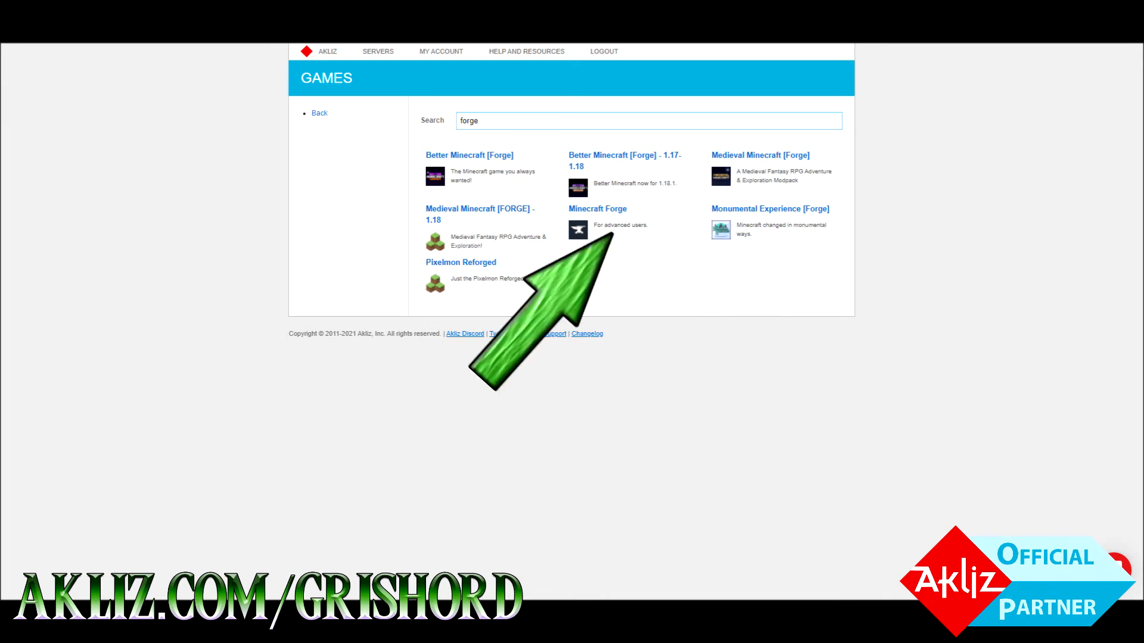
# - Choose Minecraft Forge with version 1.18.2-40.1.20 and friendly address somethingsomeonehasnotused
pyautogui.click(597, 209)
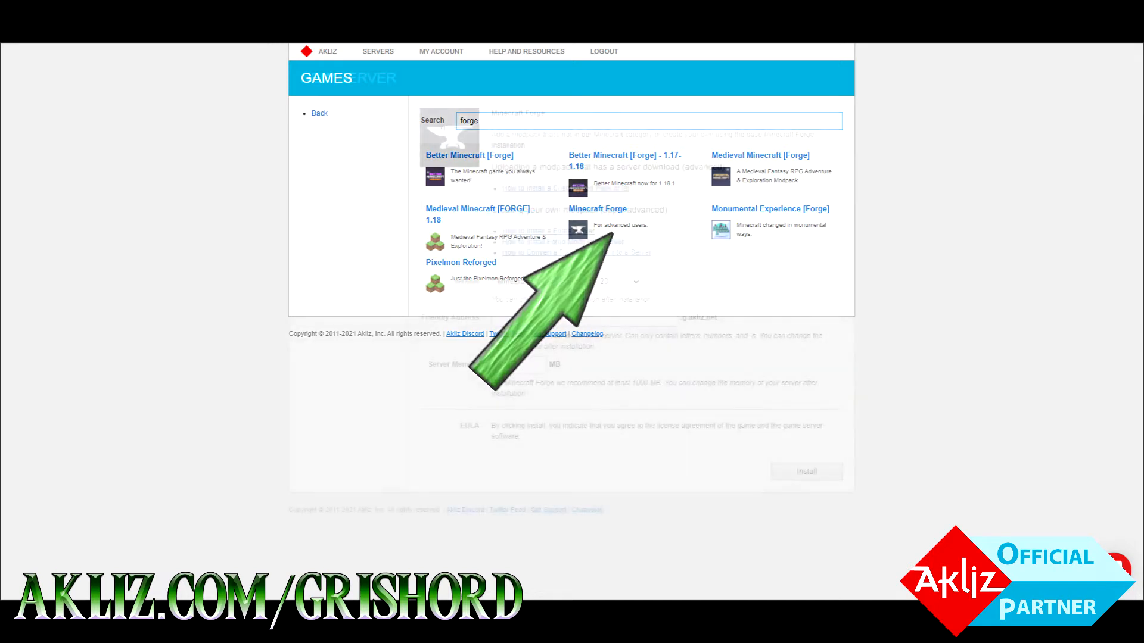
pyautogui.click(597, 208)
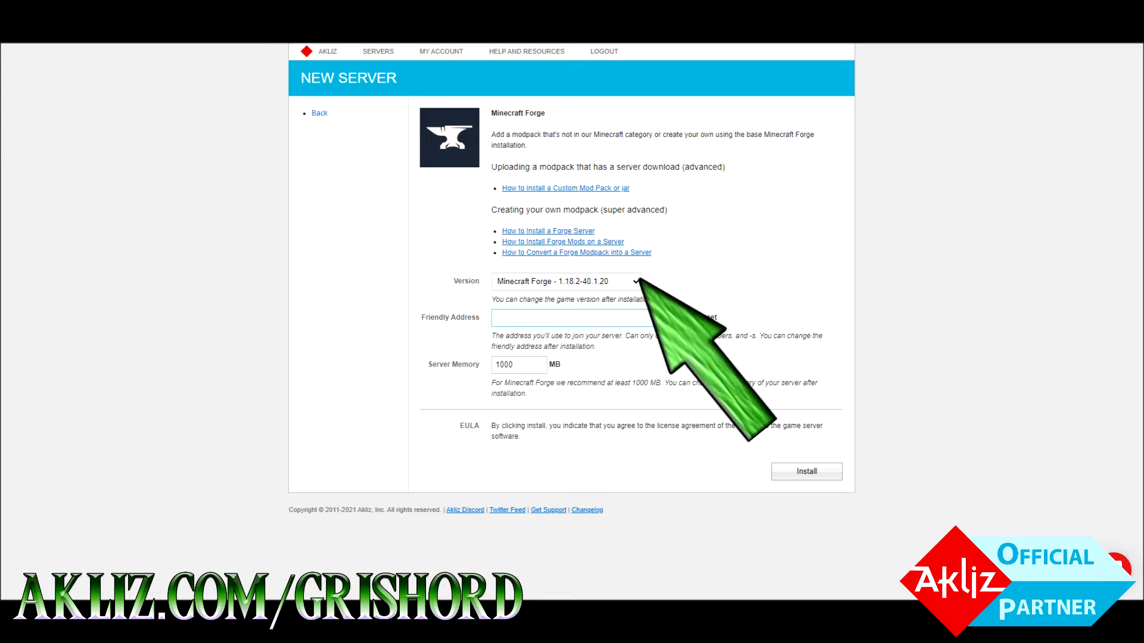
pyautogui.click(561, 281)
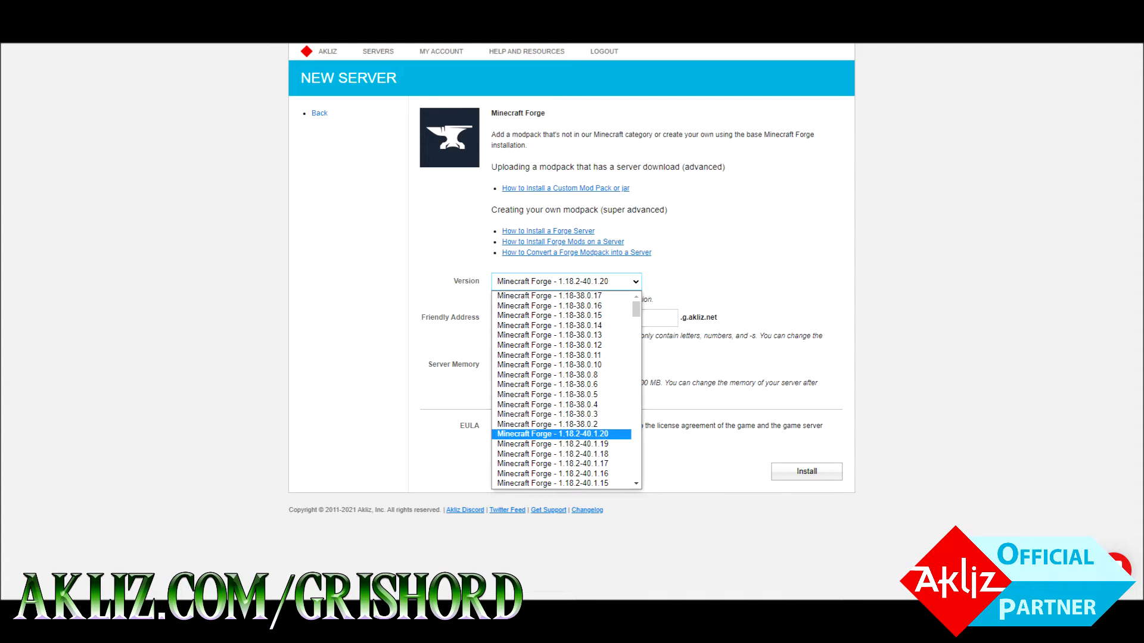
pyautogui.click(551, 433)
pyautogui.write('somethingsomeonehasnotused')
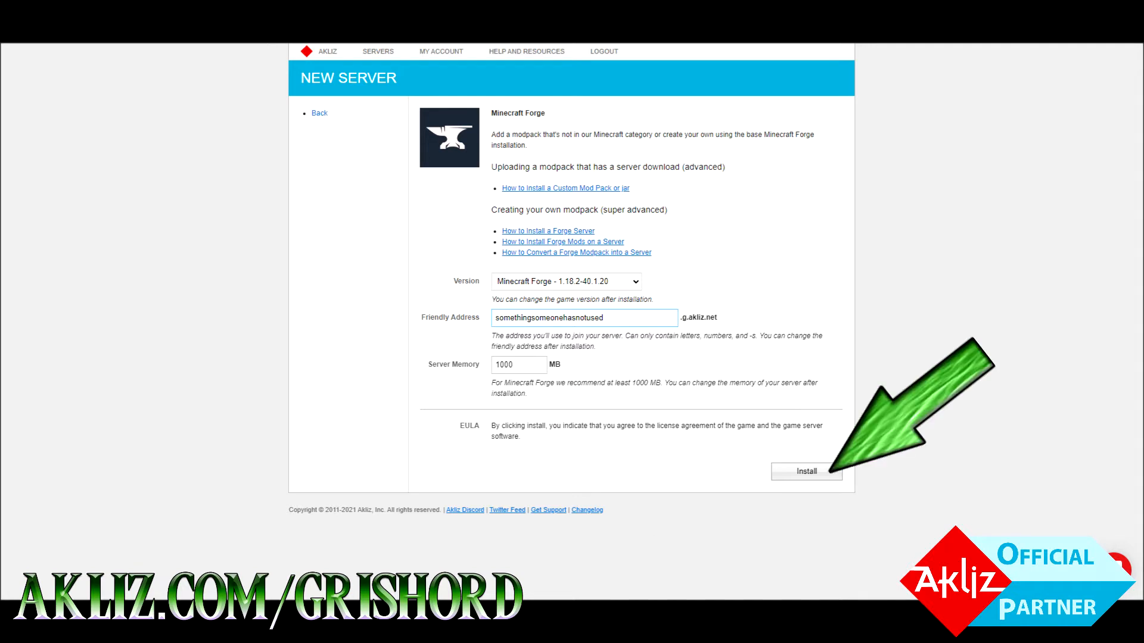
# - Install the Minecraft Forge server and return to the servers overview
pyautogui.click(806, 472)
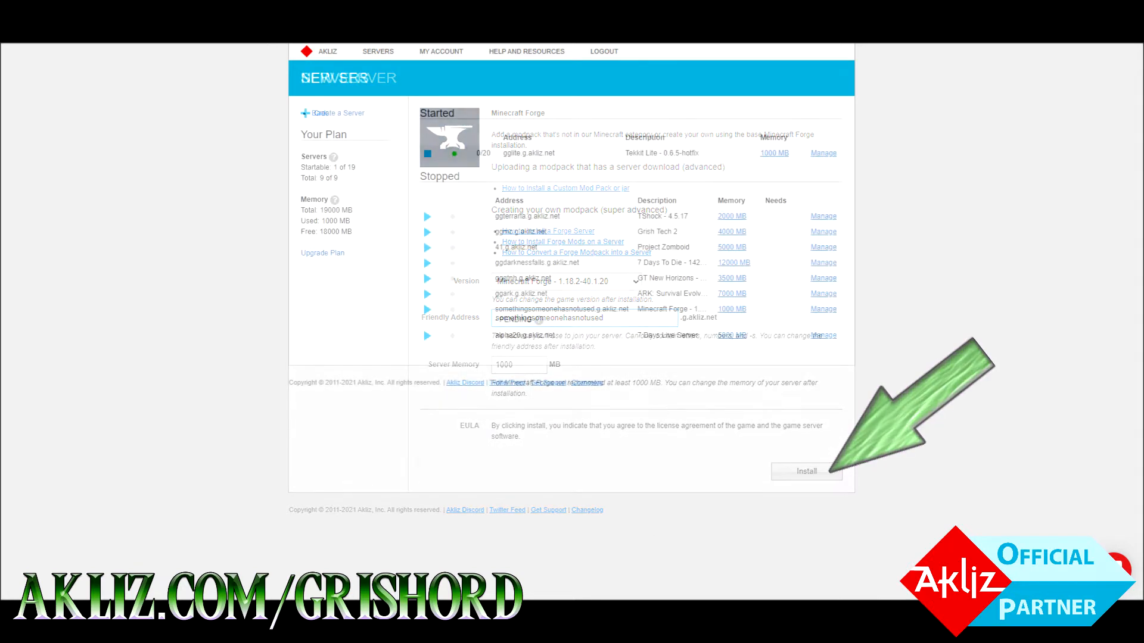
pyautogui.click(806, 471)
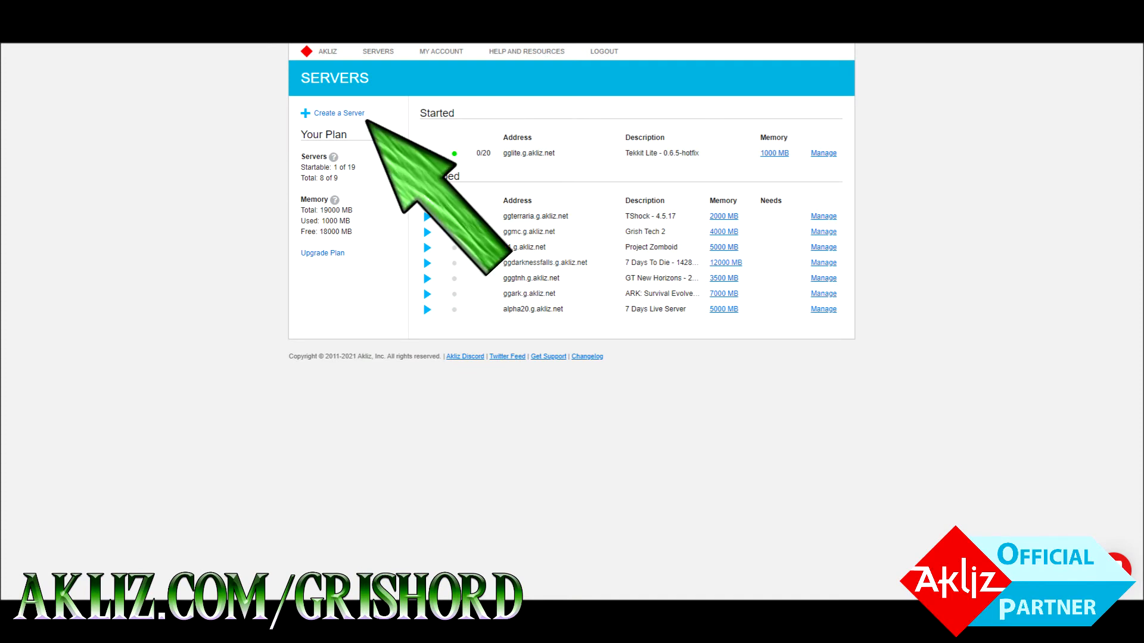
# - Create a Custom Minecraft server with version Custom (Java 8) and friendly address anamenooneelsehasused
pyautogui.click(337, 112)
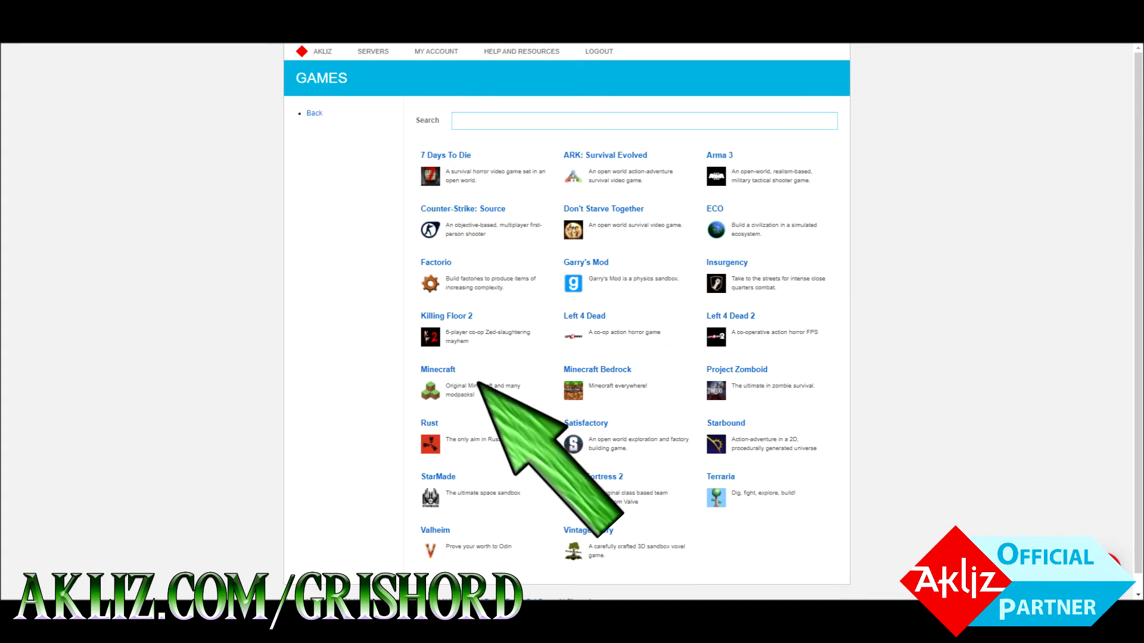
pyautogui.click(437, 369)
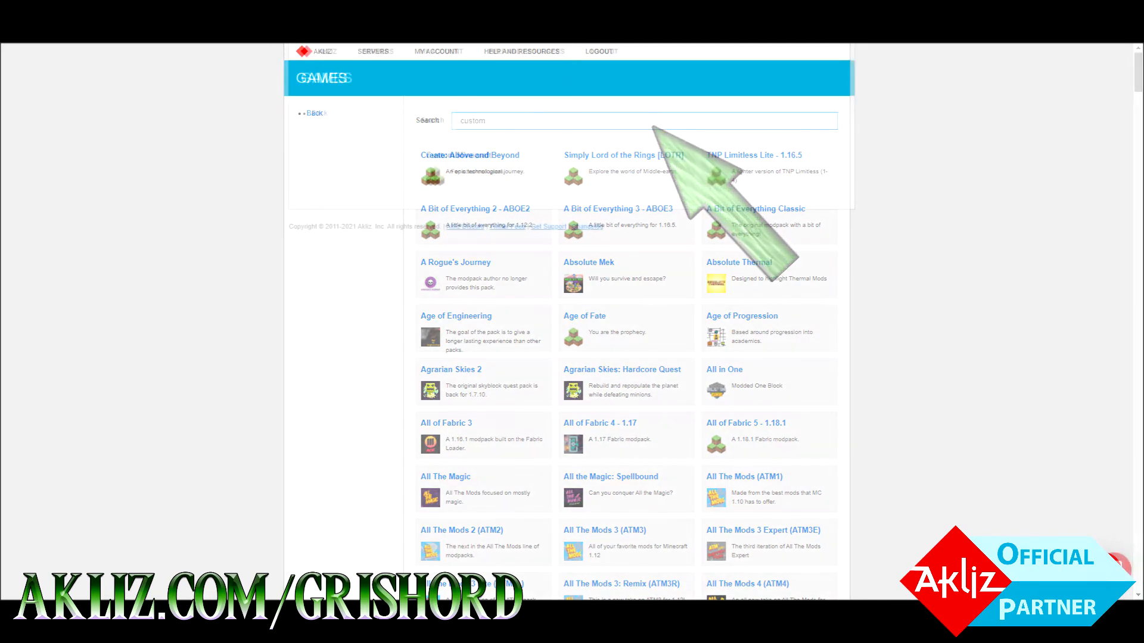
pyautogui.write('custom')
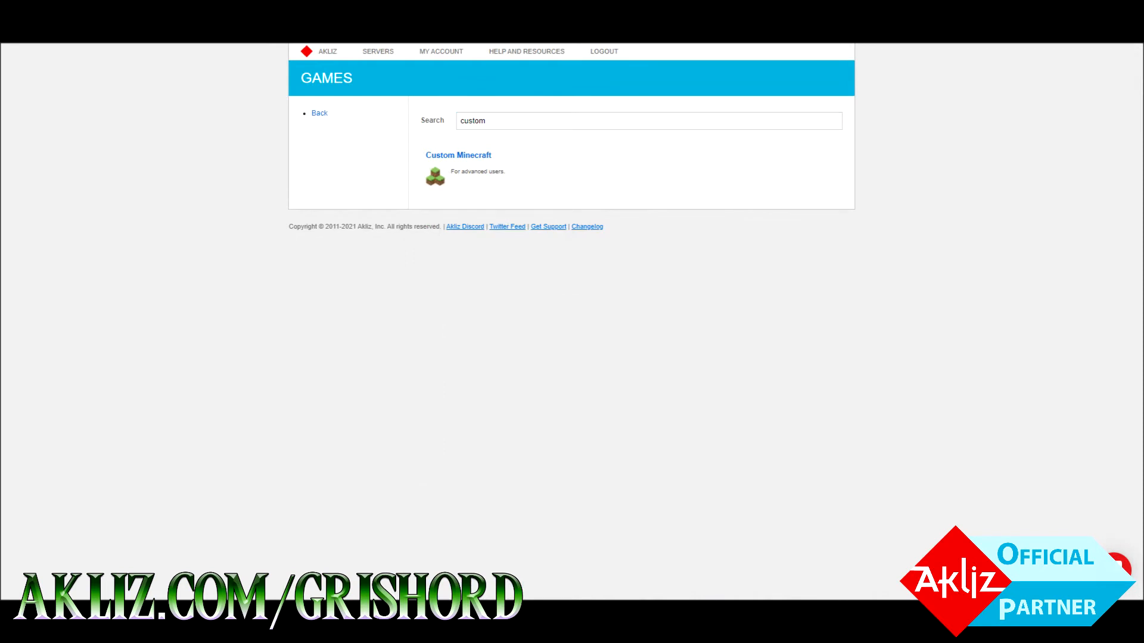
pyautogui.click(457, 155)
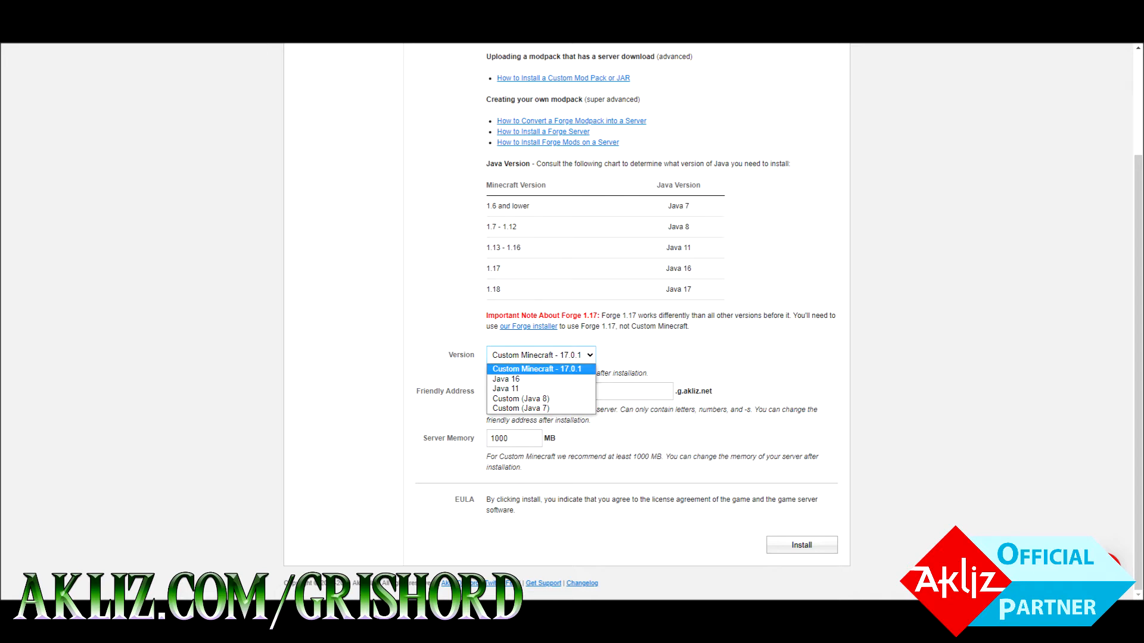
pyautogui.click(522, 398)
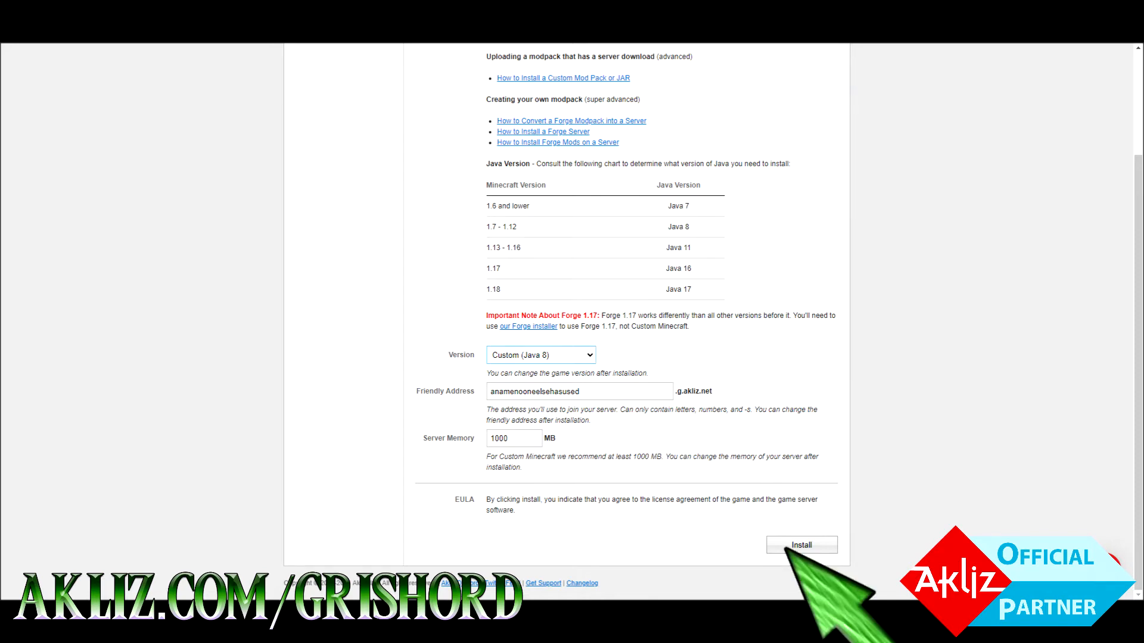
# - Install the Custom (Java 8) server and open its management page with console
pyautogui.click(800, 544)
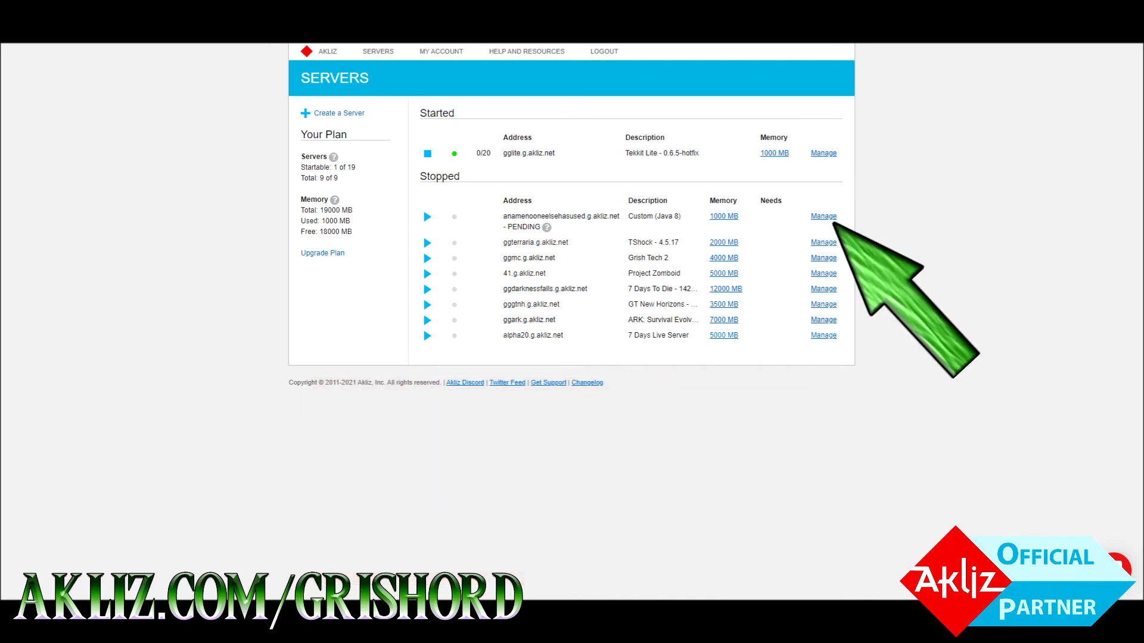
pyautogui.click(823, 216)
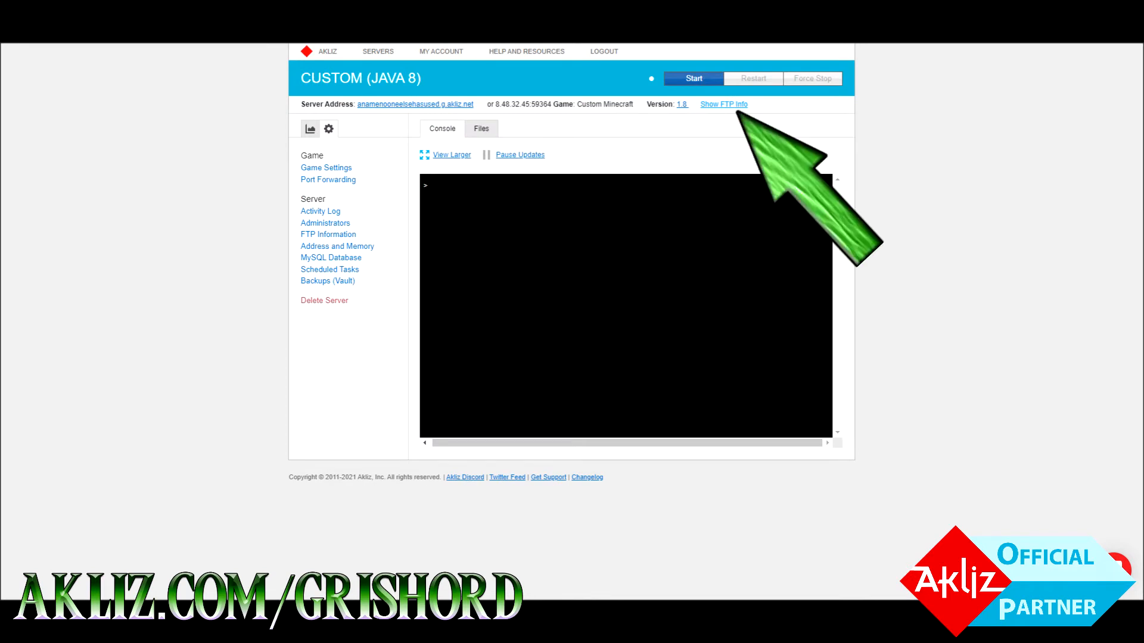
# - Reveal the new server's FTP connection details
pyautogui.click(722, 104)
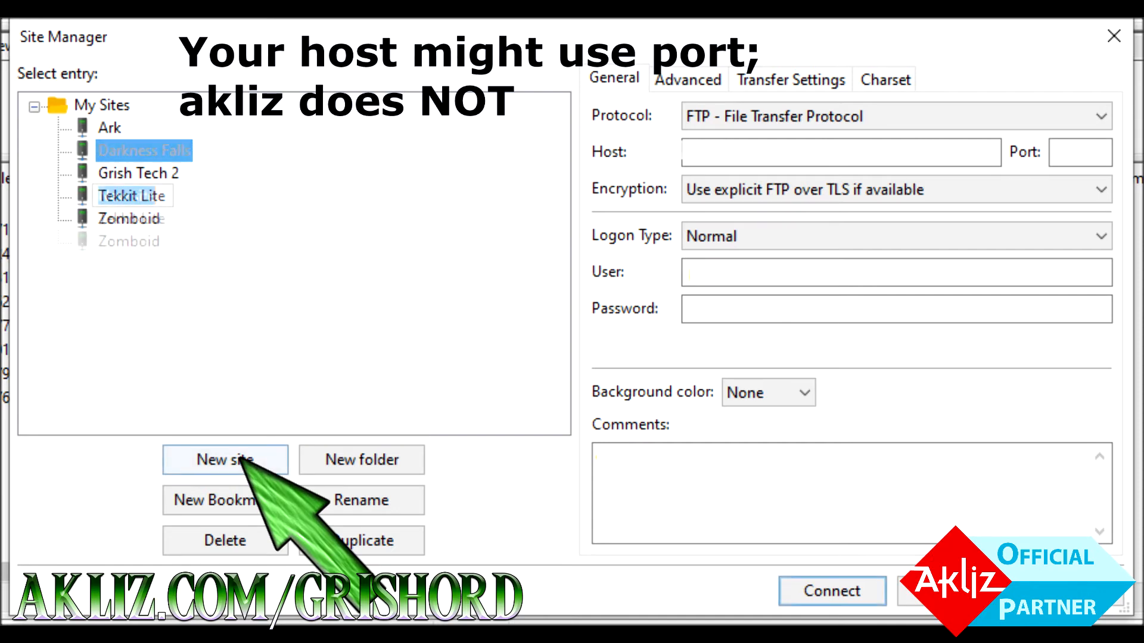
# - Add a FileZilla site with host bos-sr-4-1-6.akliz.net and connect to it
pyautogui.click(225, 460)
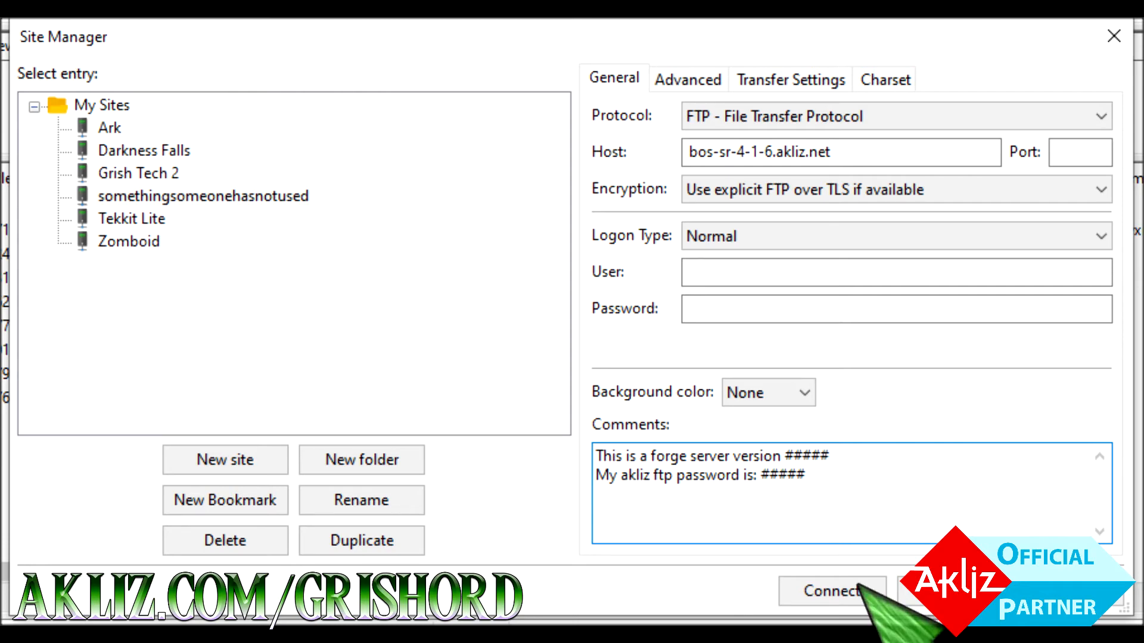
pyautogui.click(830, 592)
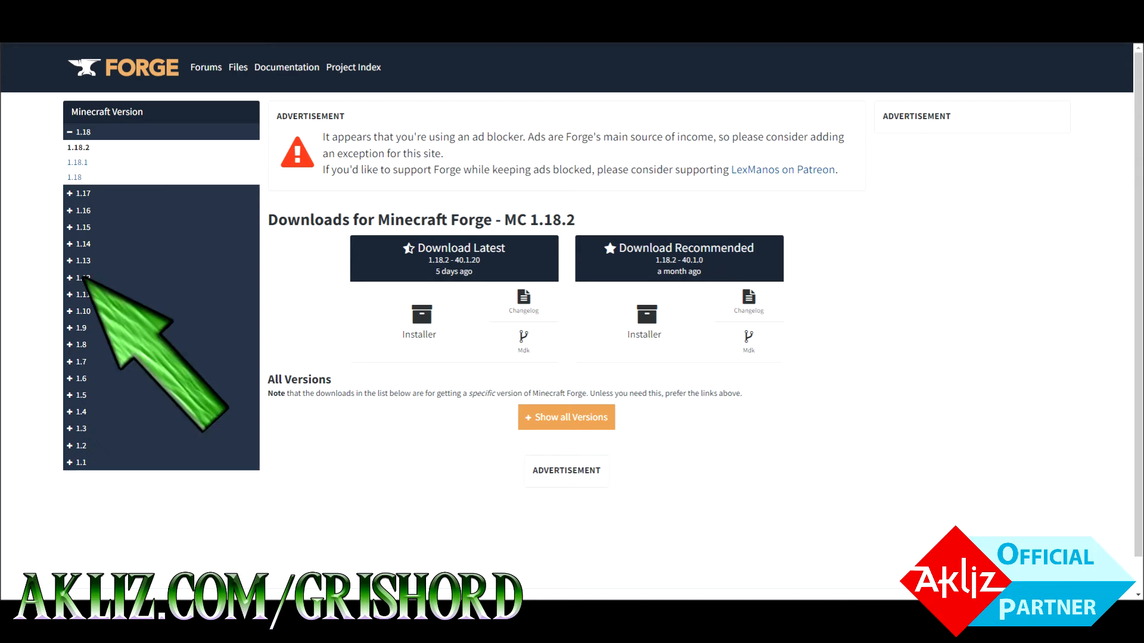
# - Switch to the Forge 1.12.2 downloads, expand the full build list, then collapse it
pyautogui.click(79, 278)
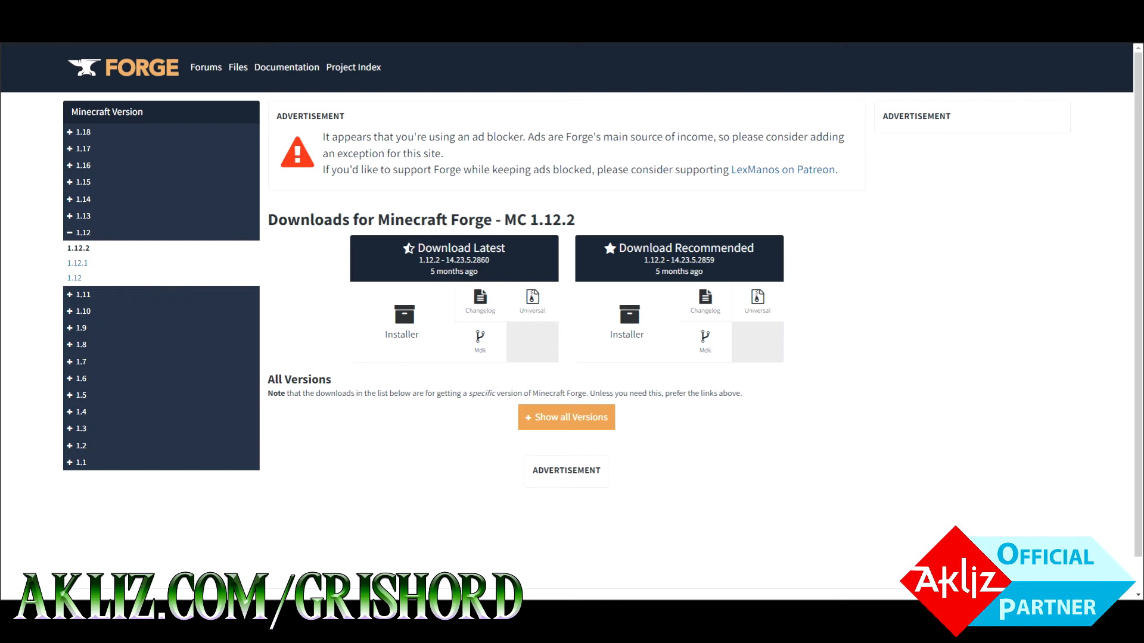
pyautogui.click(564, 417)
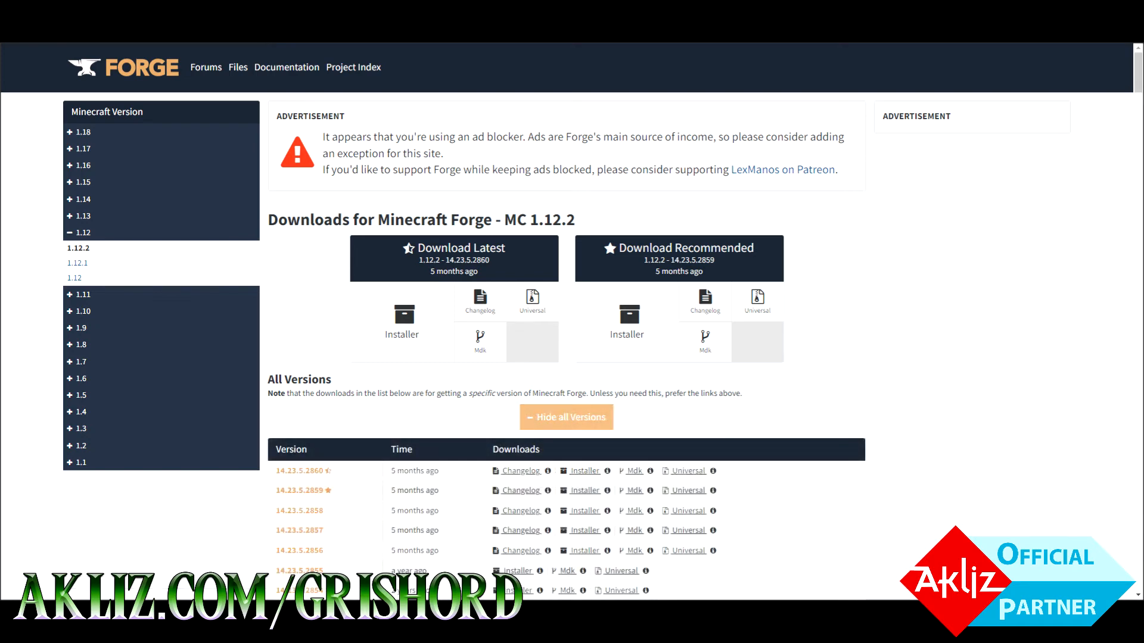
pyautogui.scroll(-3)
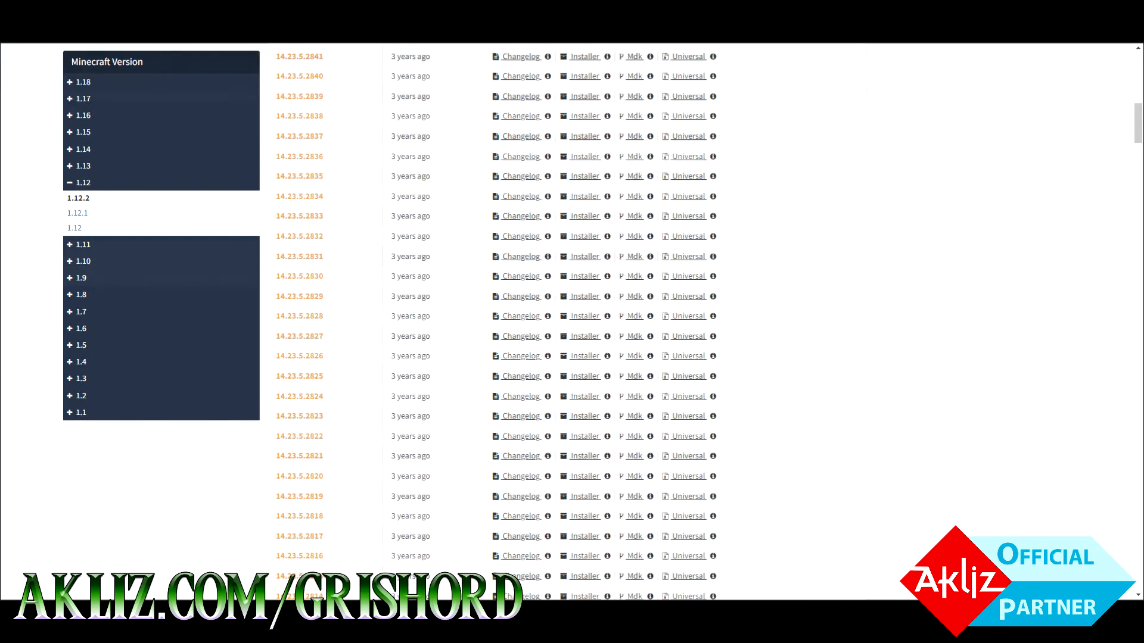
pyautogui.click(79, 198)
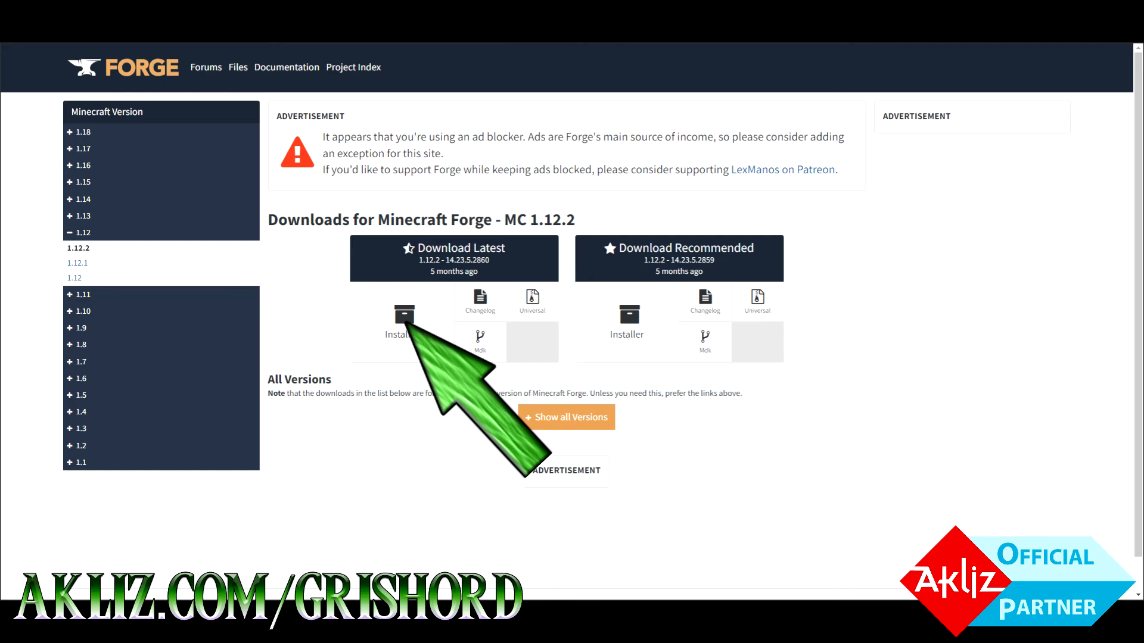
# - Download the latest Forge 1.12.2 installer (14.23.5.2860)
pyautogui.click(403, 320)
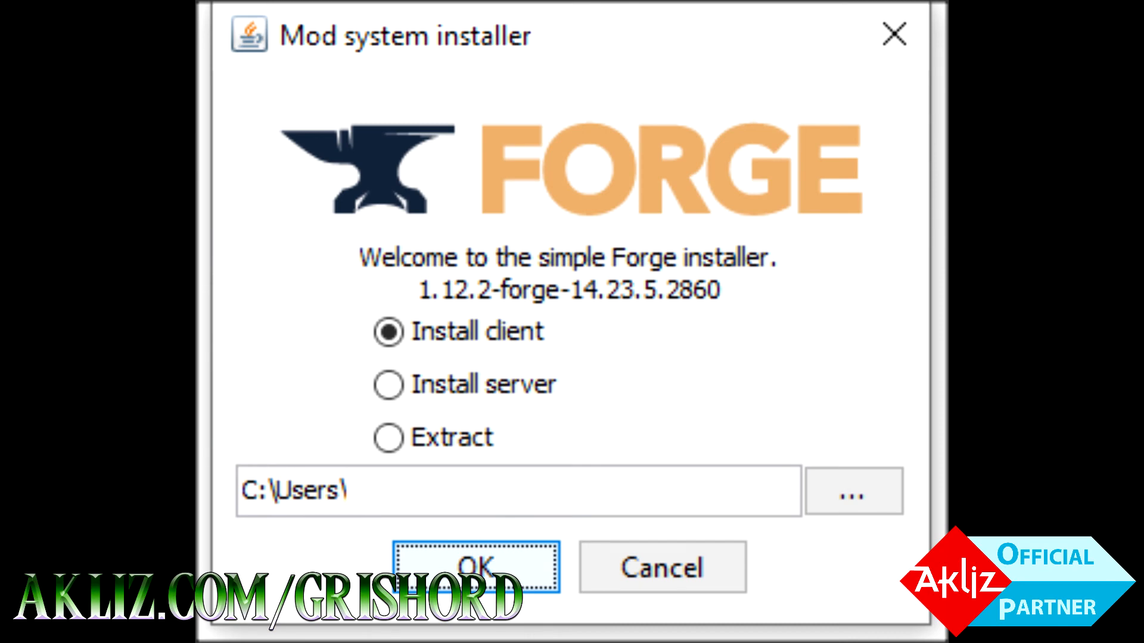
# - Install the Forge 1.12.2-14.23.5.2860 server into a new folder on the Desktop
pyautogui.click(853, 489)
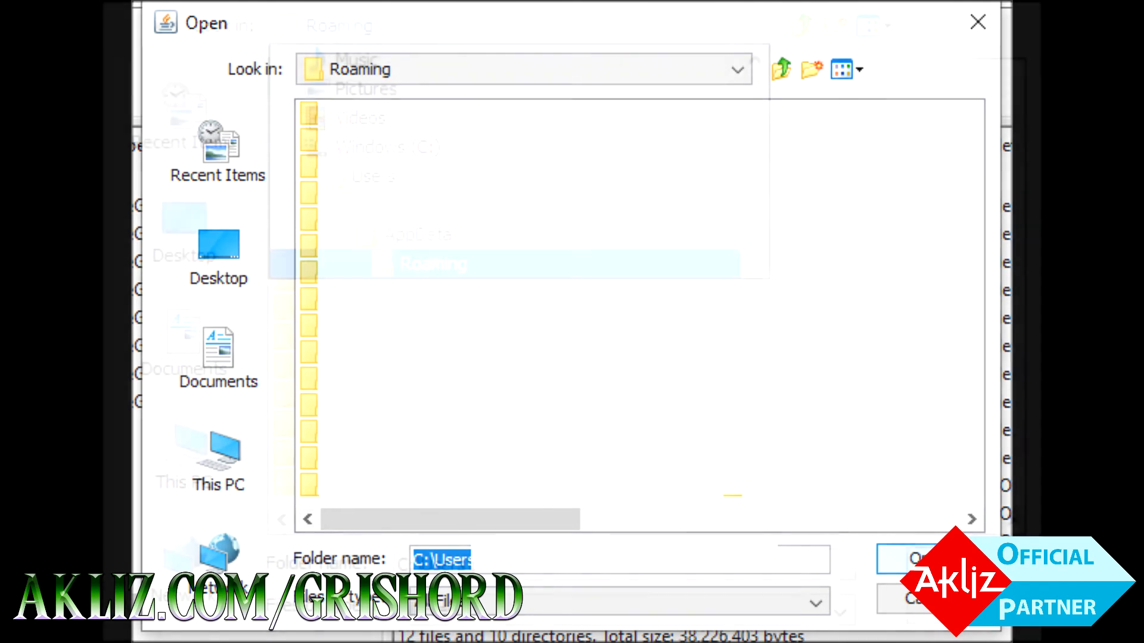
pyautogui.click(737, 69)
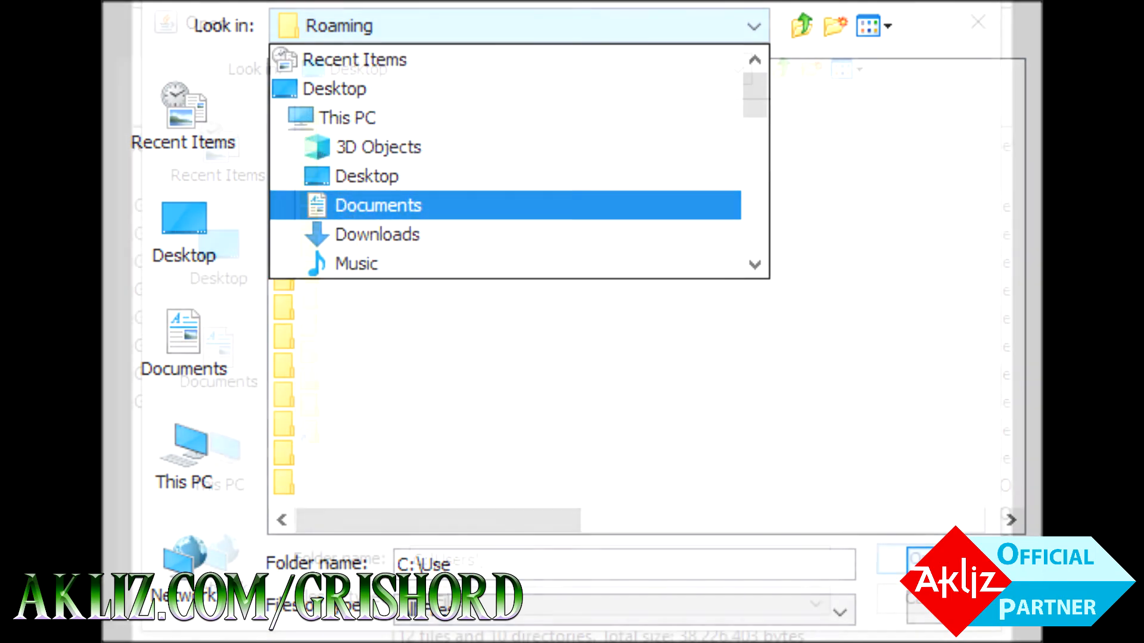
pyautogui.click(332, 90)
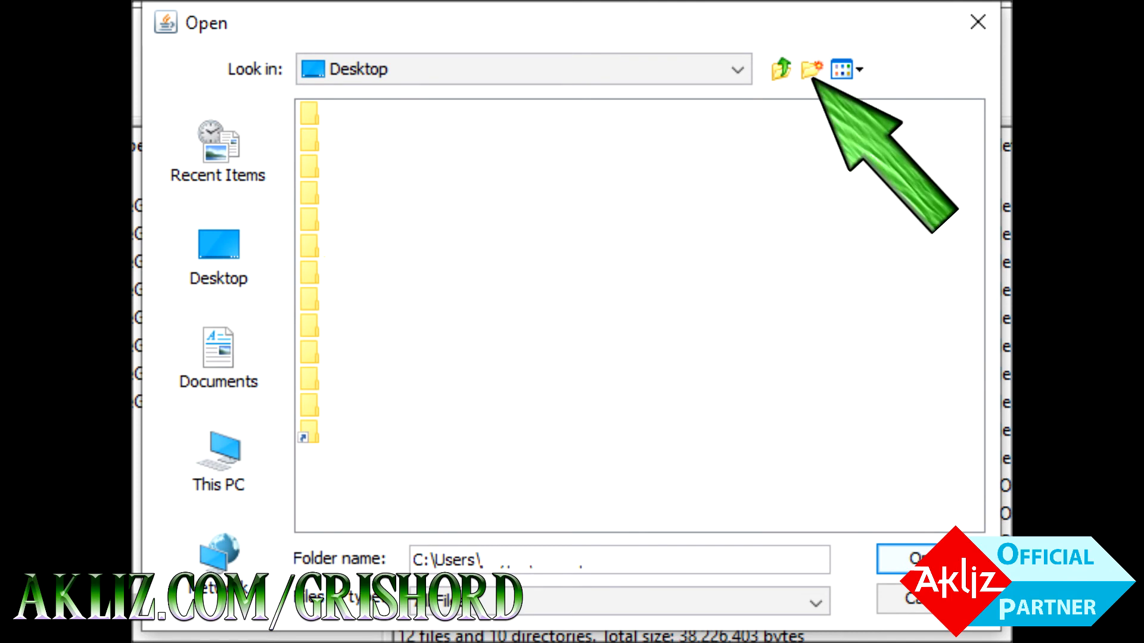
pyautogui.click(810, 69)
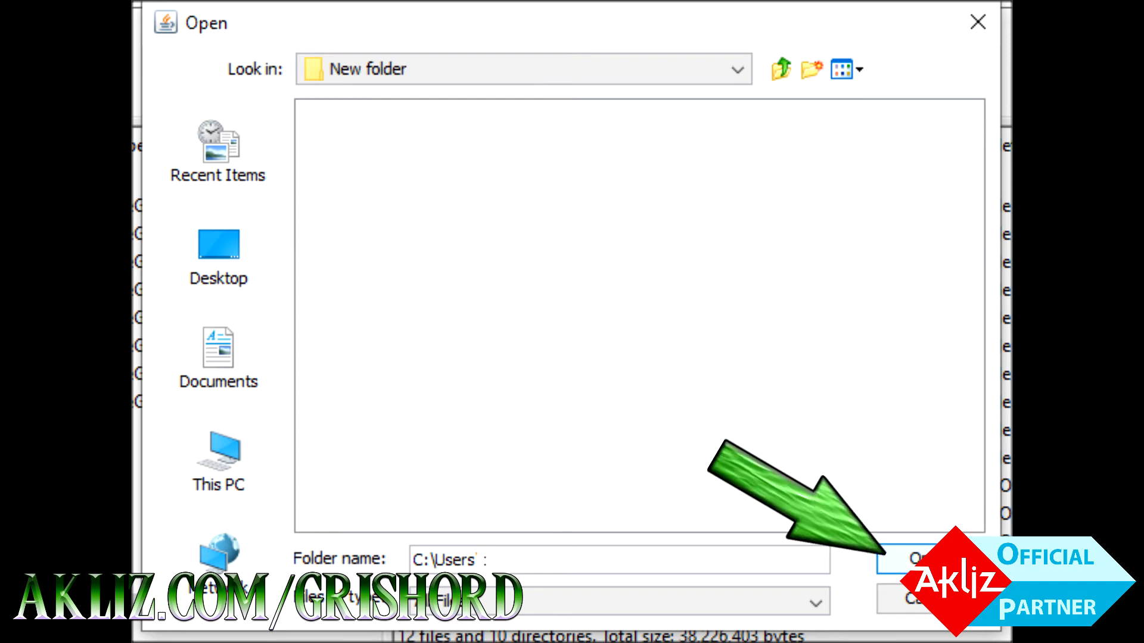
pyautogui.click(909, 557)
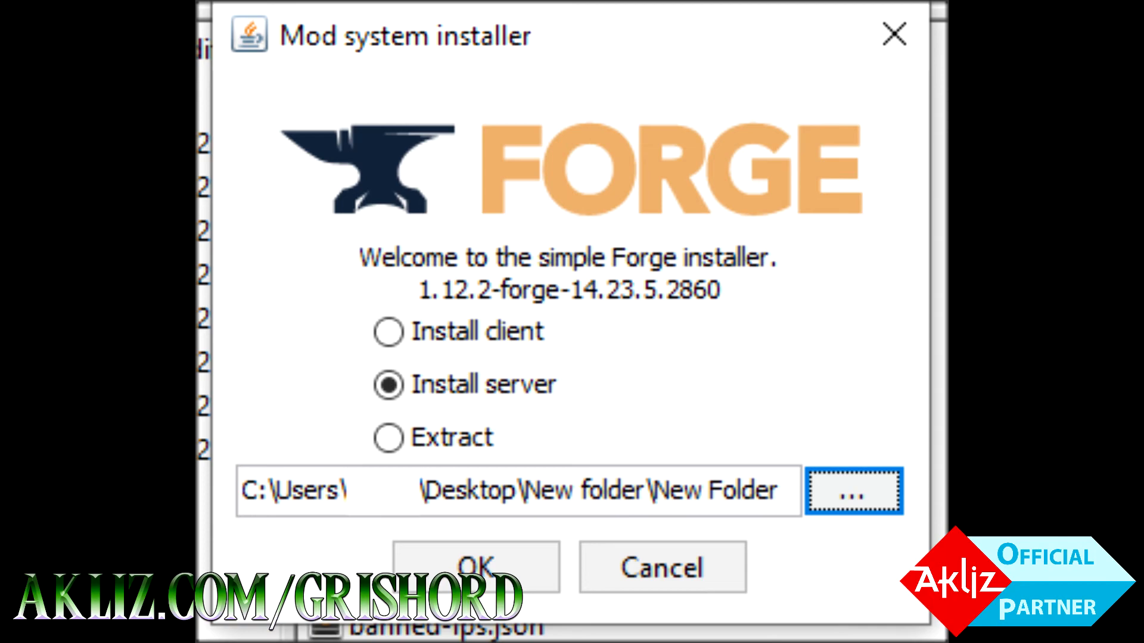
pyautogui.click(475, 567)
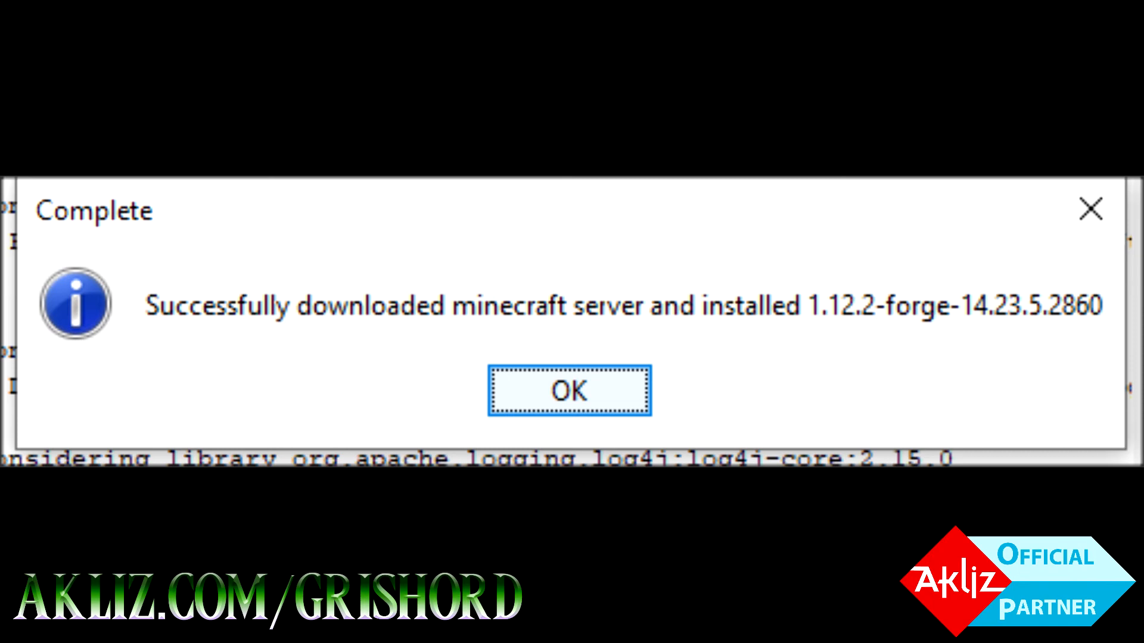
# - Dismiss the Forge installation complete notice and return to the Akliz control panel
pyautogui.click(569, 390)
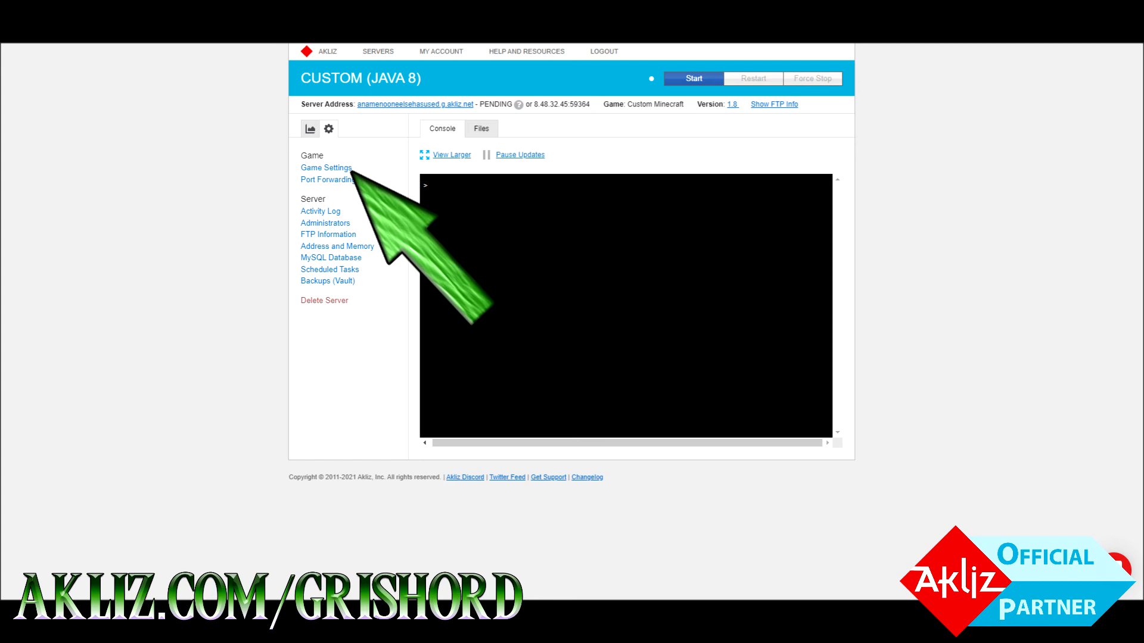
# - In Game Settings, install forge-1.12.2-14.23.5.2860.jar as the Custom Executable/JAR
pyautogui.click(326, 167)
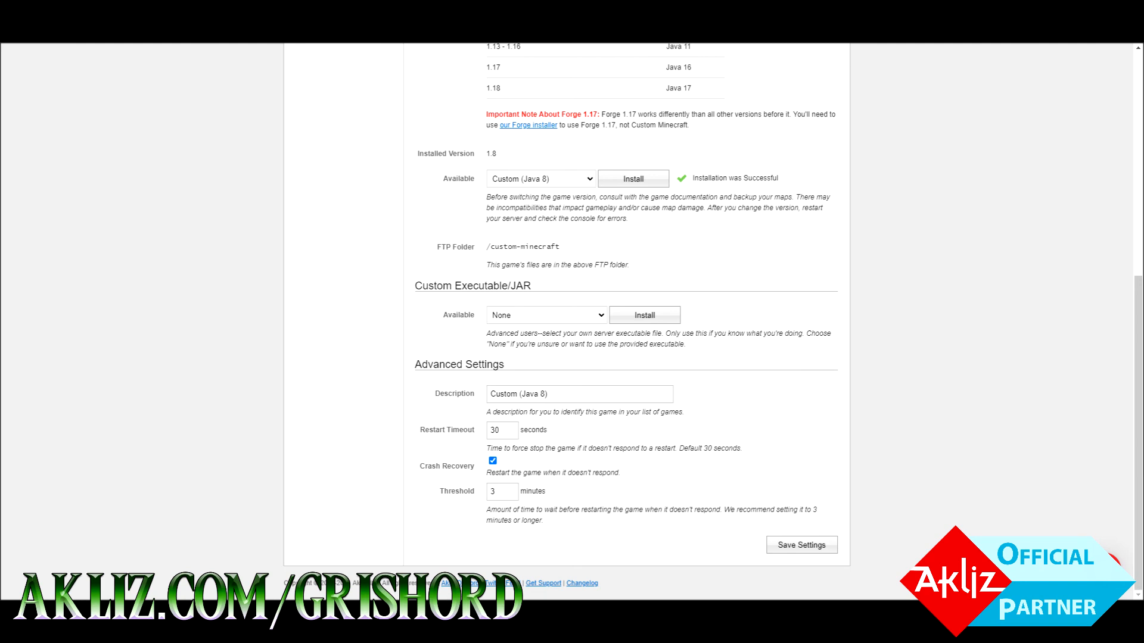
pyautogui.click(545, 314)
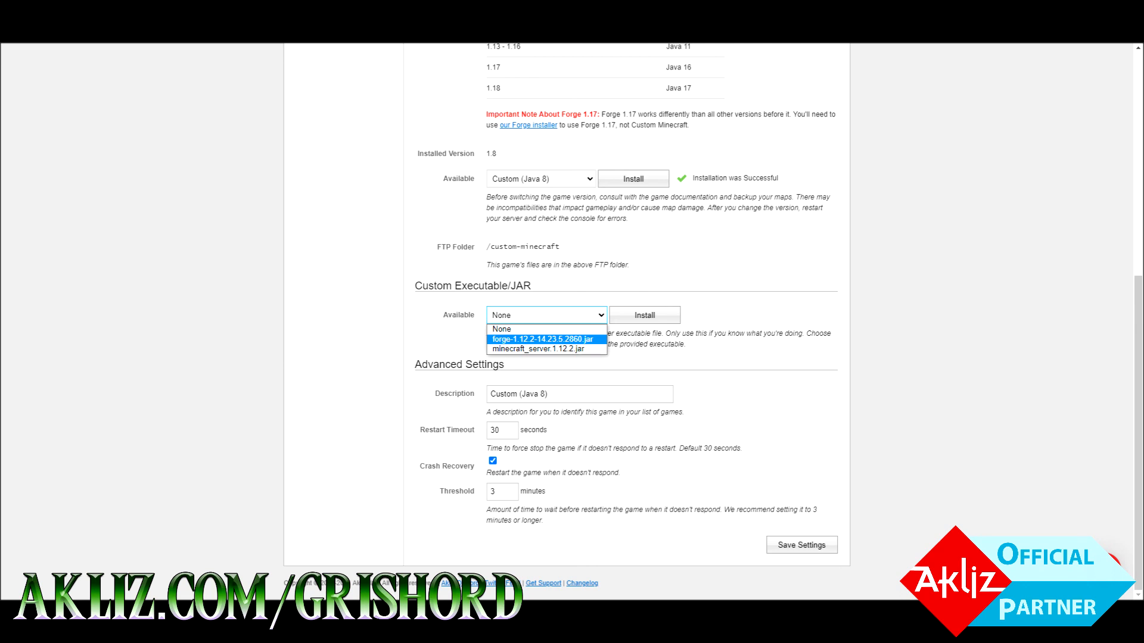
pyautogui.click(543, 340)
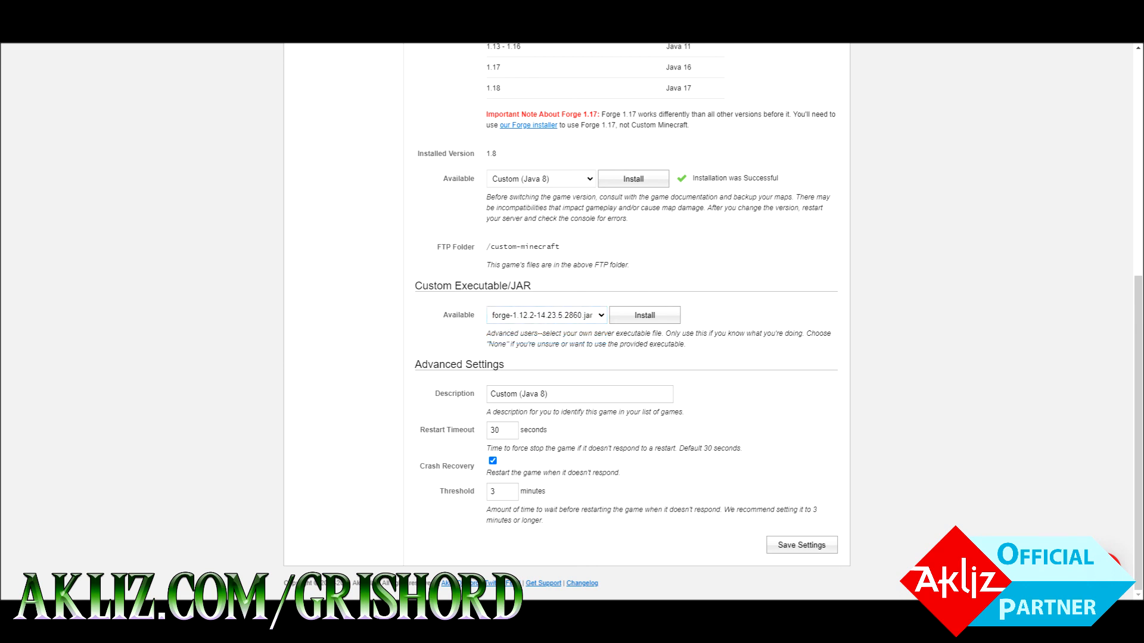
pyautogui.click(644, 315)
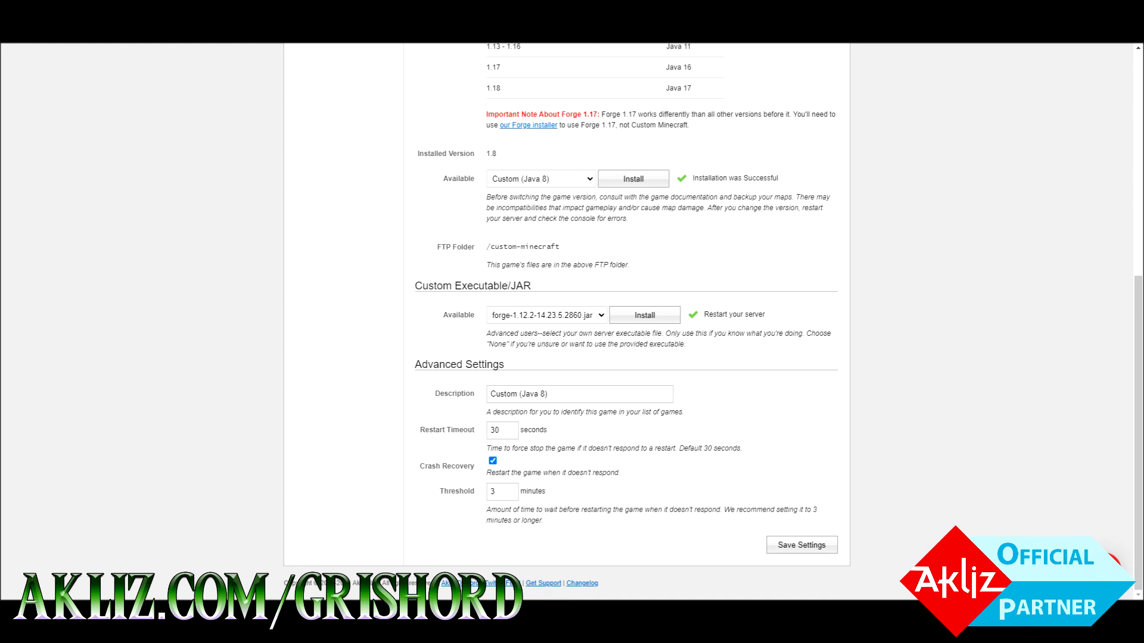
# - View the console showing the server starting with Forge mods loading
pyautogui.scroll(3)
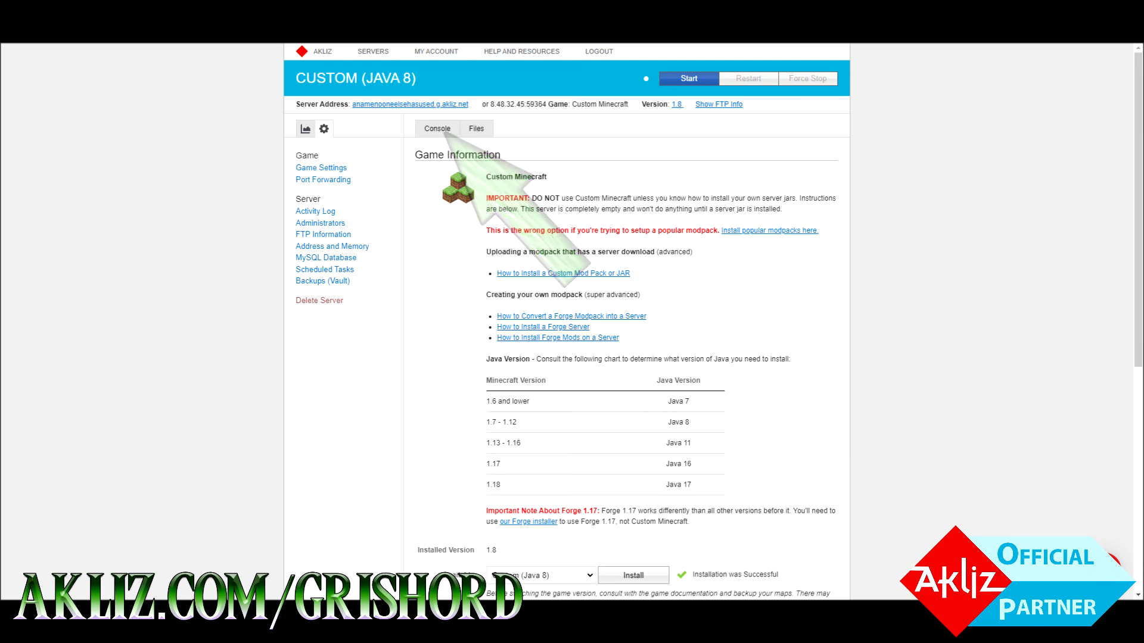
pyautogui.click(686, 79)
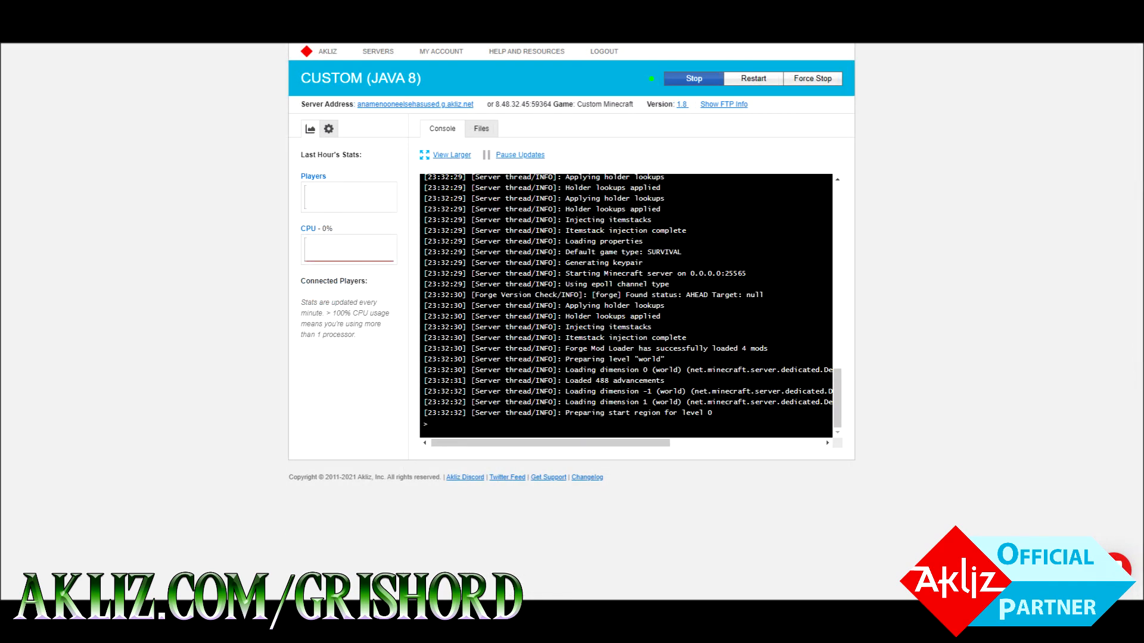